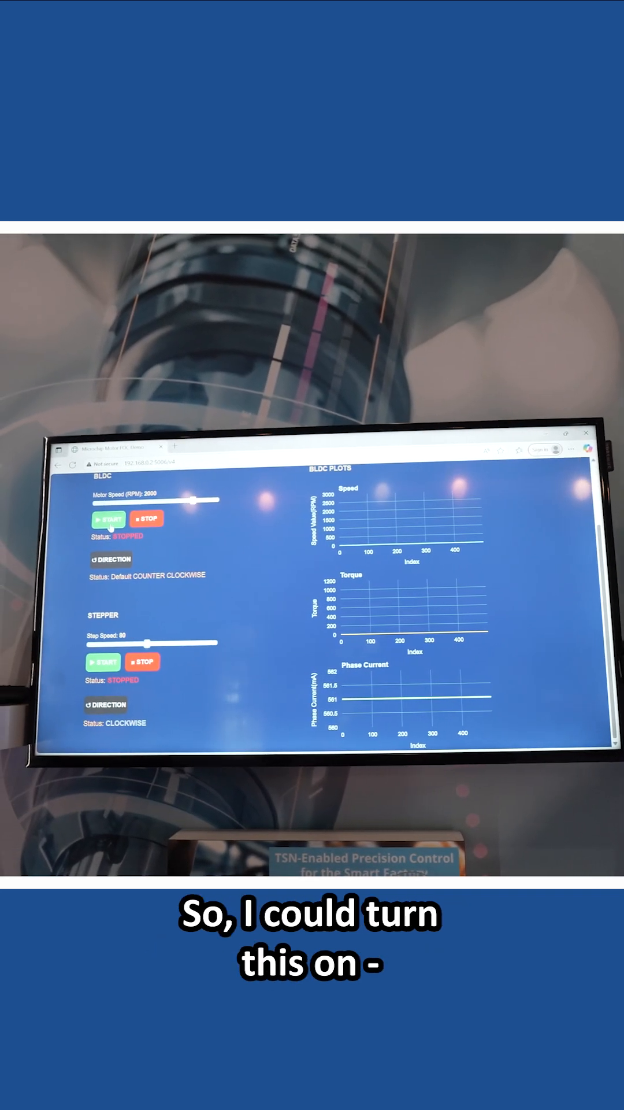
# Step: Start the BLDC motor and then the stepper motor so both show RUNNING with live plots
pyautogui.click(109, 520)
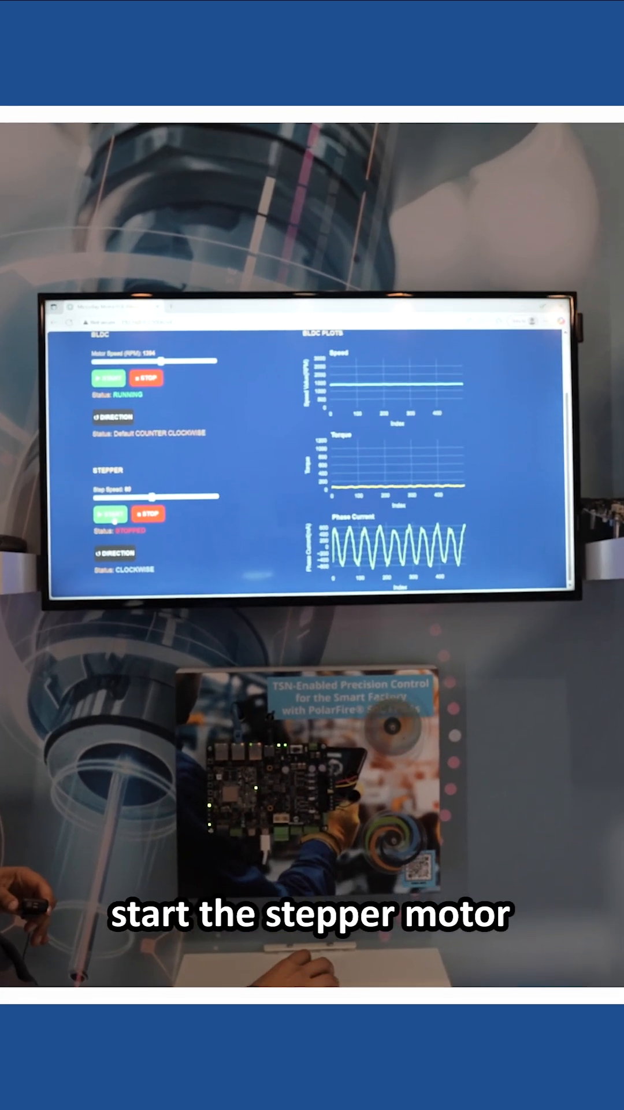
pyautogui.click(109, 514)
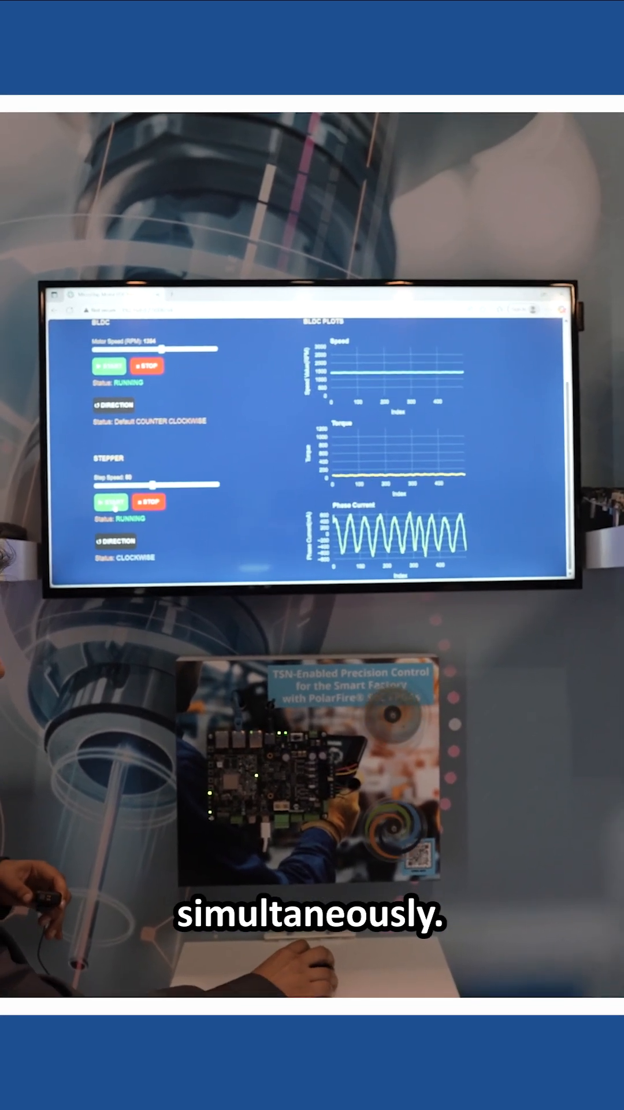